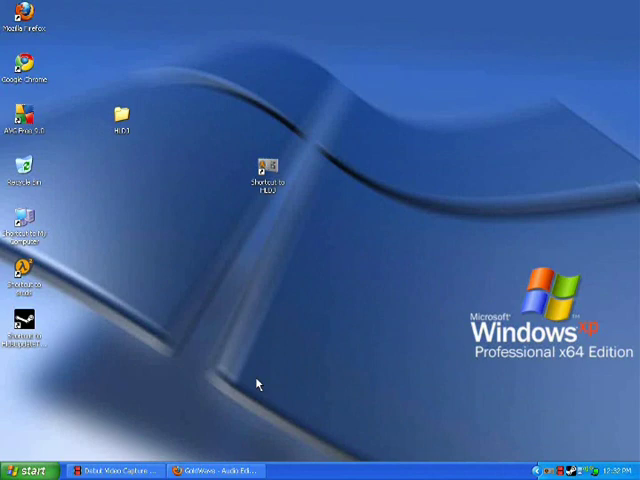
Move the HLDJ folder on the desktop next to its shortcut.
left_click_drag(120, 115, 265, 120)
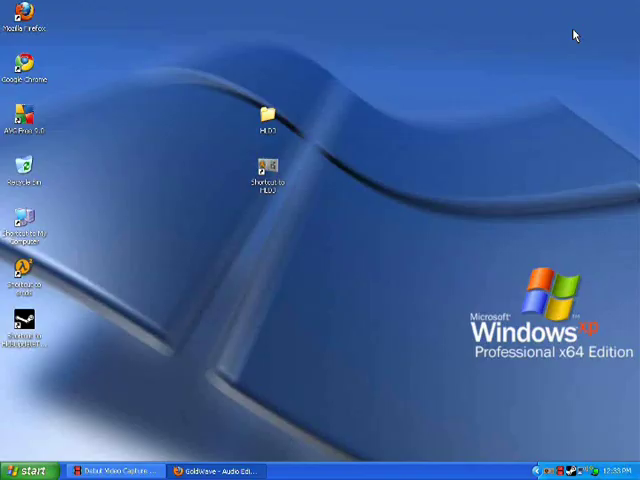
mouse_move(278, 160)
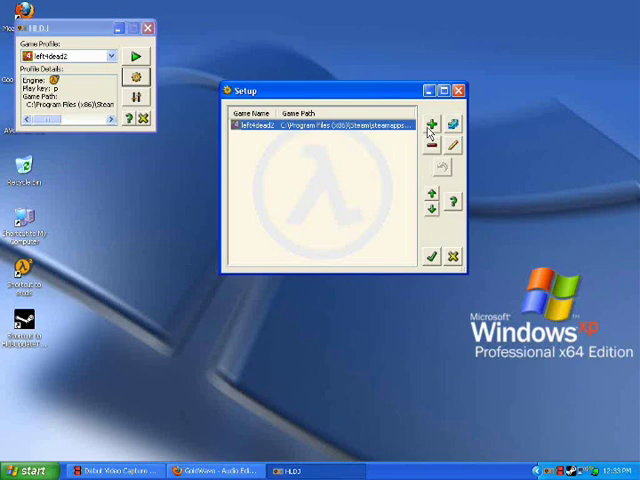
Add a game entry and browse to steamapps\common\left 4 dead 2\left4dead2 for its directory.
left_click(430, 122)
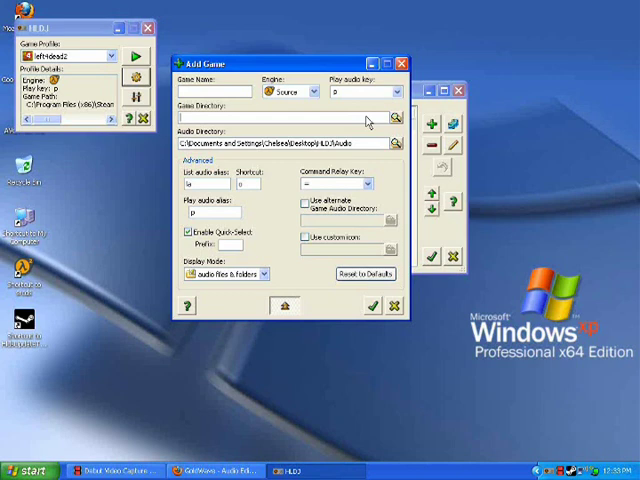
left_click(398, 117)
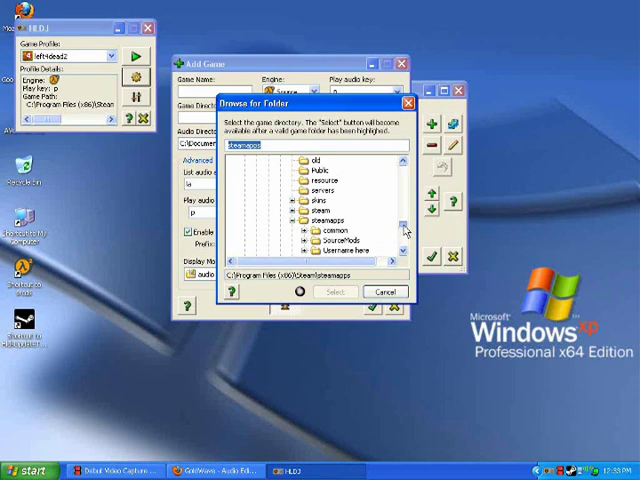
scroll("up", 3)
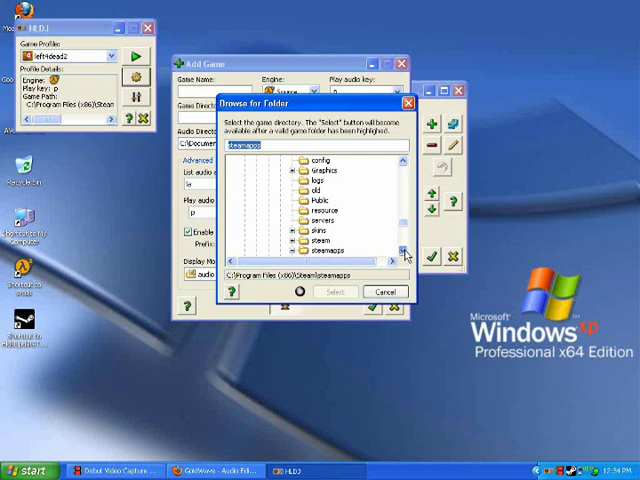
left_click(299, 237)
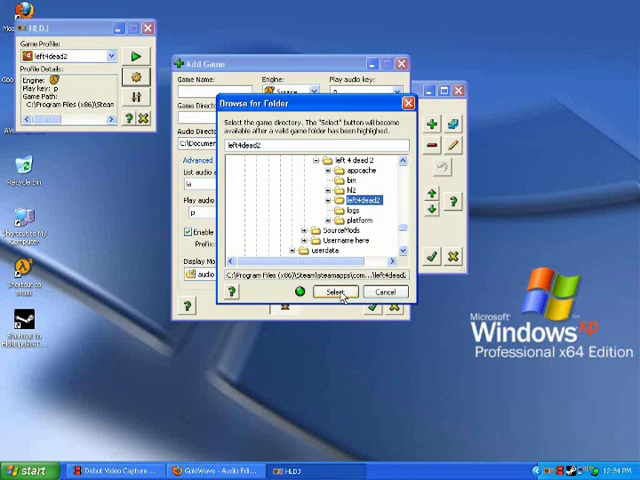
Accept left4dead2 as the game directory and browse for an alternate game audio folder.
left_click(334, 292)
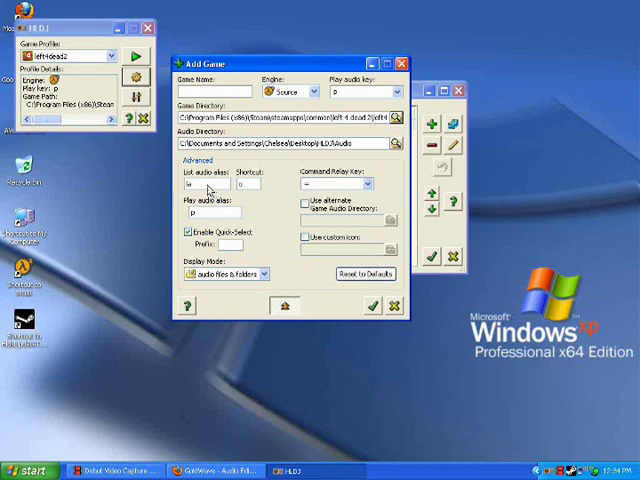
mouse_move(360, 188)
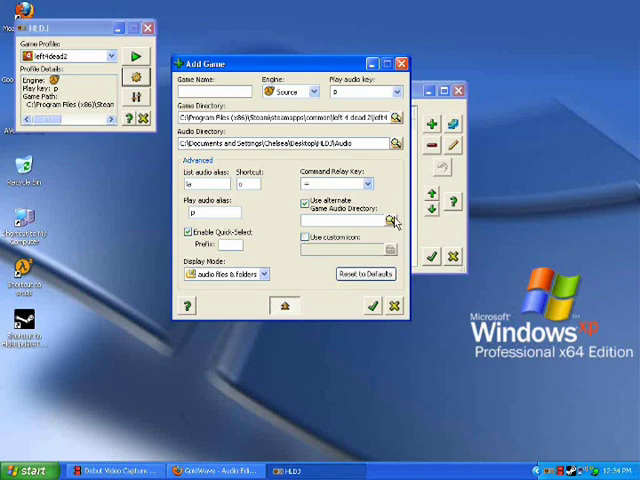
left_click(399, 215)
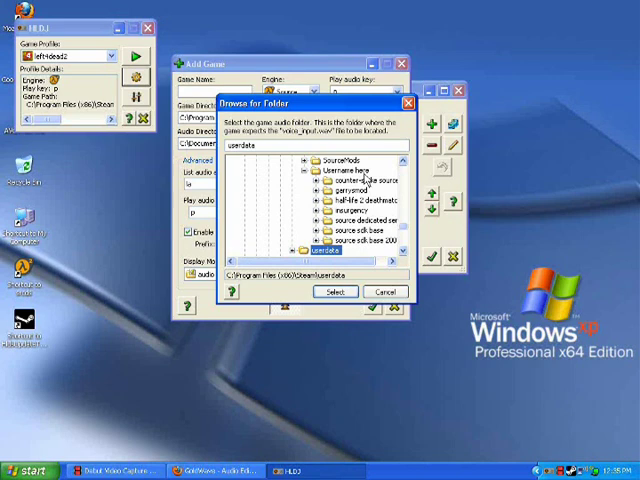
Choose 'source sdk base' as the audio folder and confirm the new left4dead2 game.
left_click(352, 241)
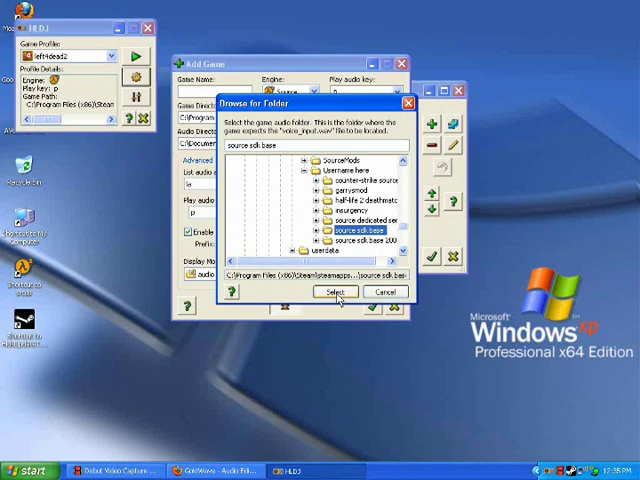
left_click(335, 292)
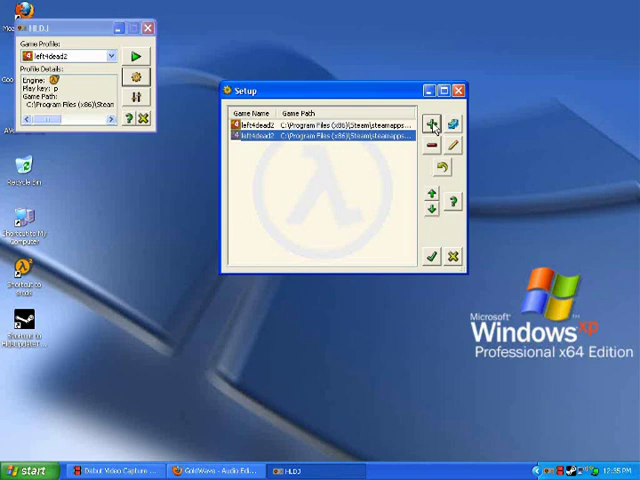
left_click(458, 89)
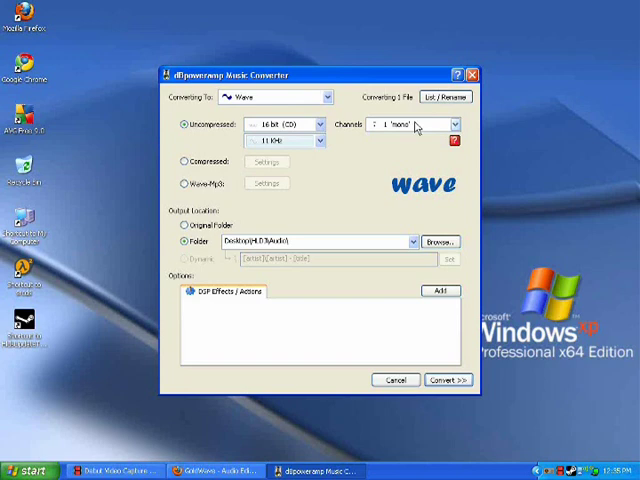
mouse_move(415, 248)
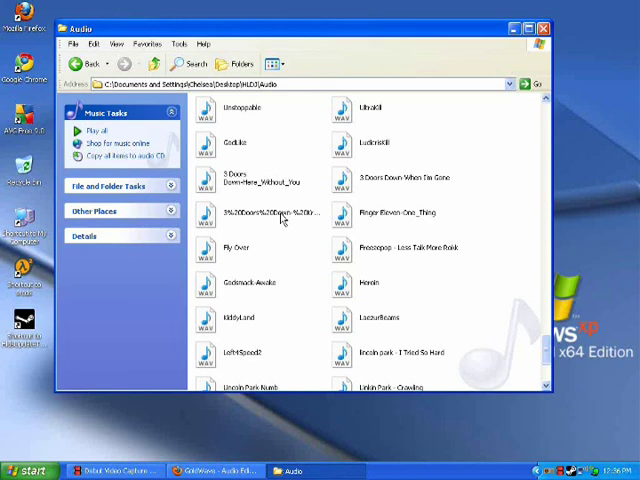
Select the 3 Doors Down Kryptonite WAV in the HLDJ Audio folder.
left_click(25, 470)
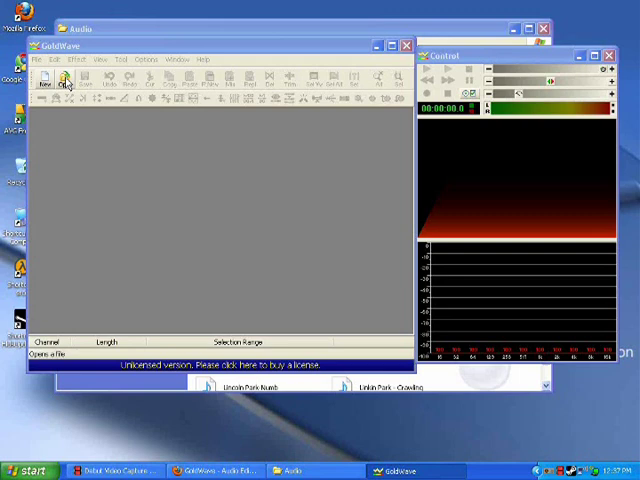
Open the Kryptonite WAV file in GoldWave.
left_click(66, 79)
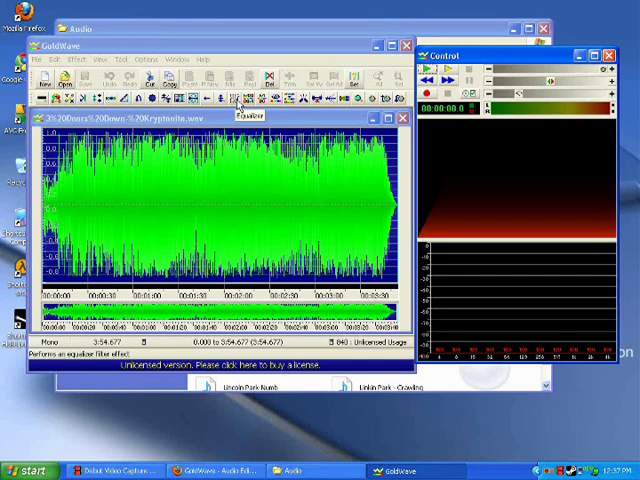
Apply a -4.00 dB master equalizer gain and play back the track.
left_click(237, 98)
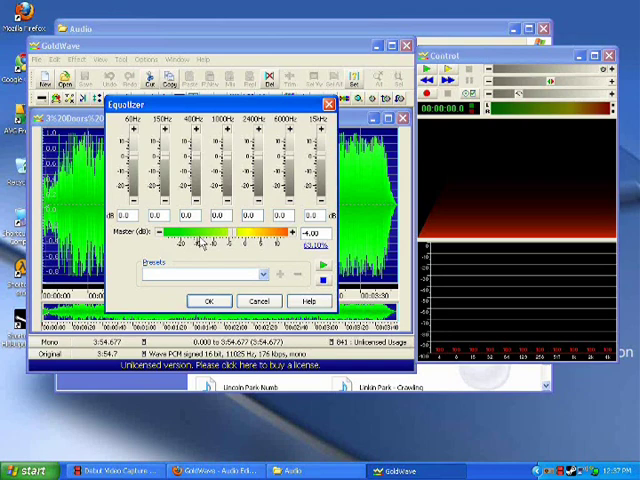
left_click(207, 300)
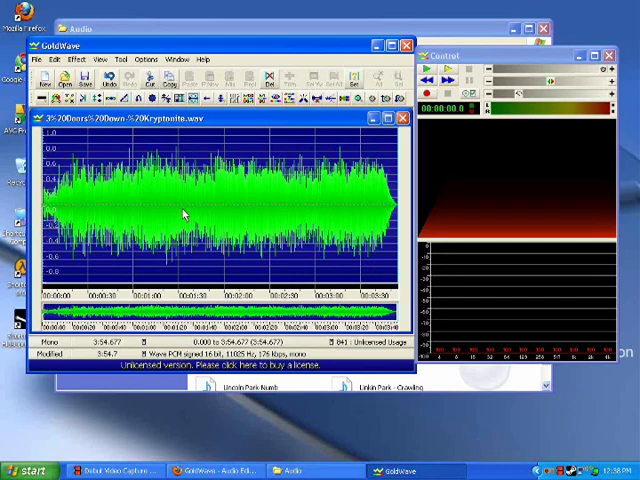
left_click(433, 68)
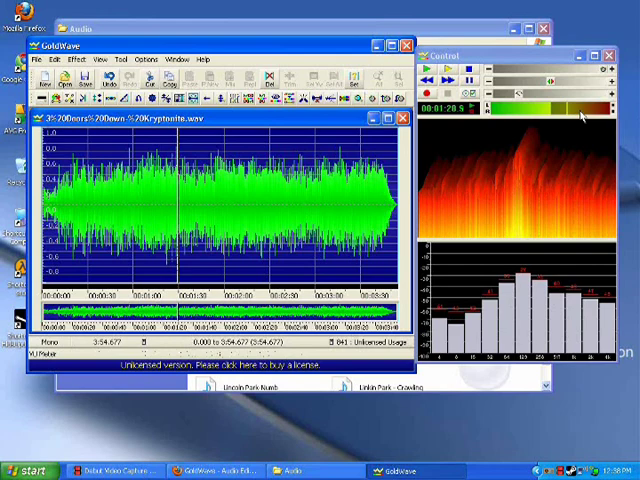